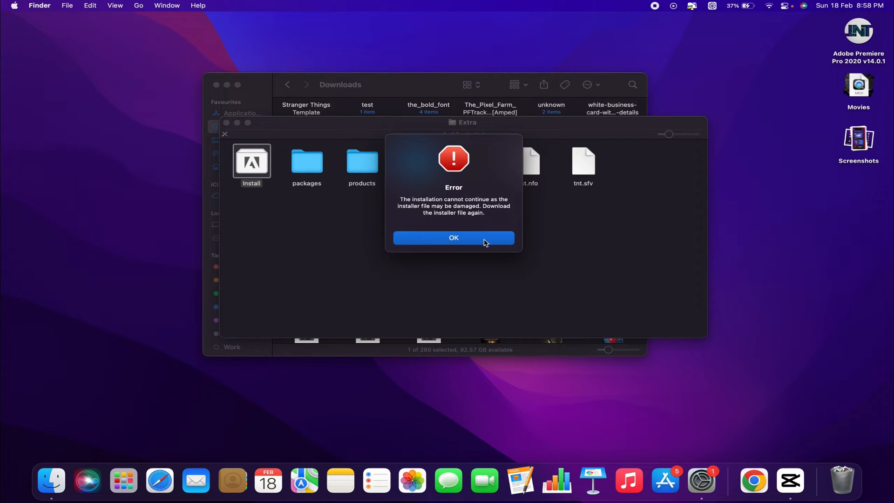
# - Retry launching the Install app and dismiss the repeated damaged-installer error
pyautogui.click(454, 239)
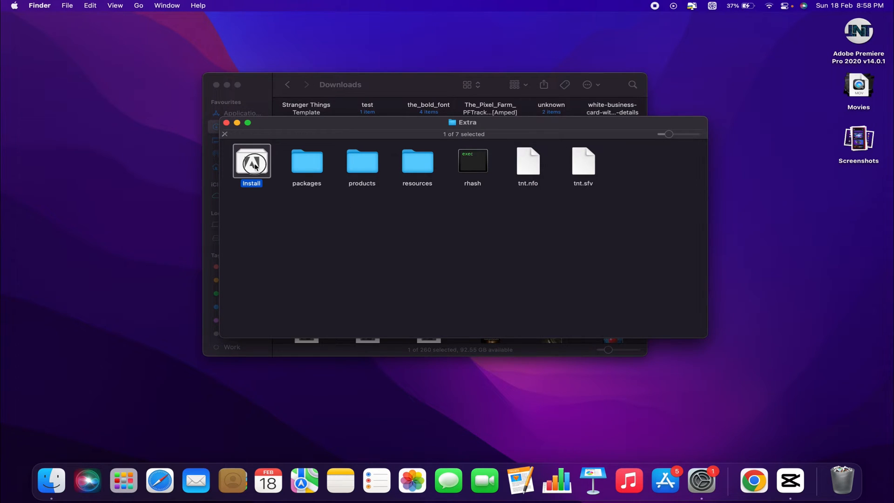
pyautogui.doubleClick(251, 162)
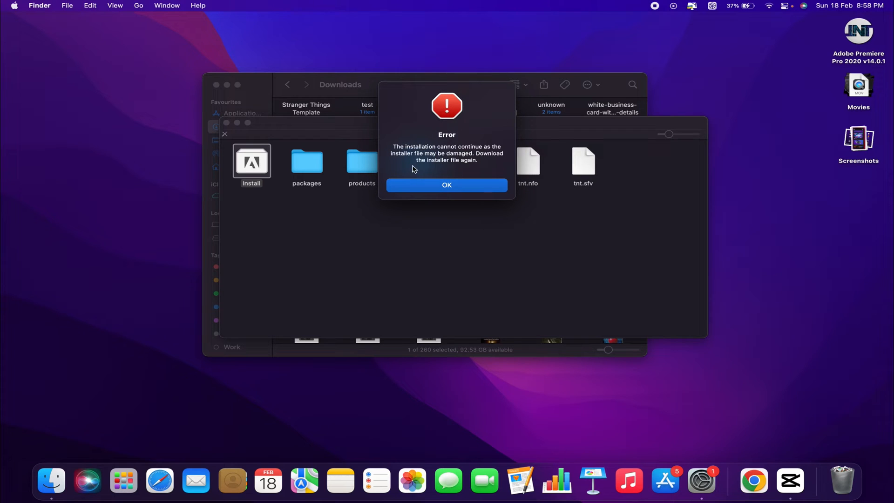
pyautogui.moveTo(401, 154)
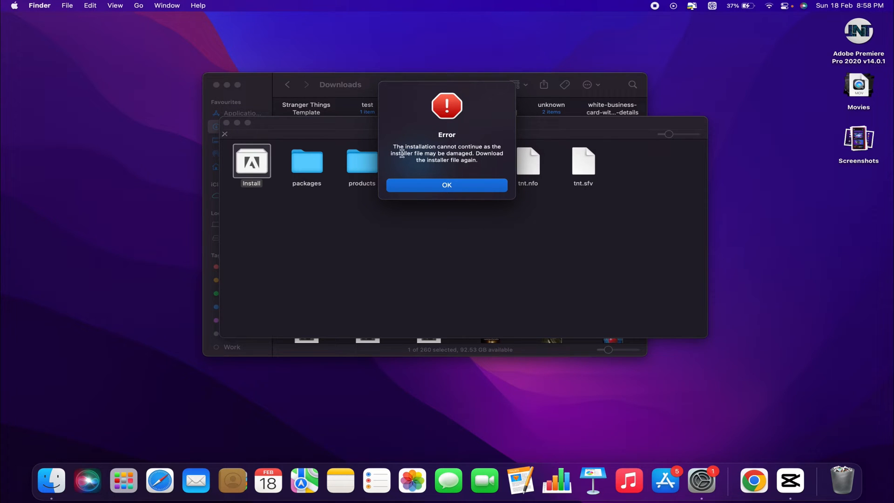
pyautogui.click(447, 185)
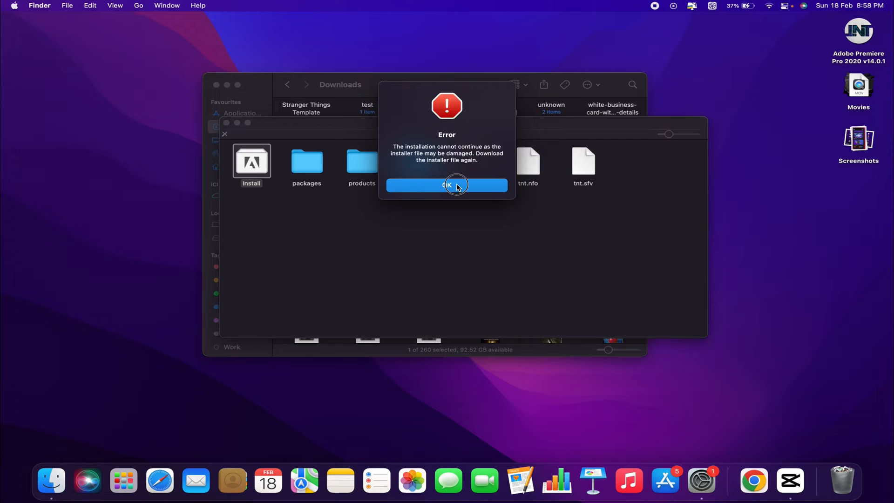
pyautogui.click(447, 184)
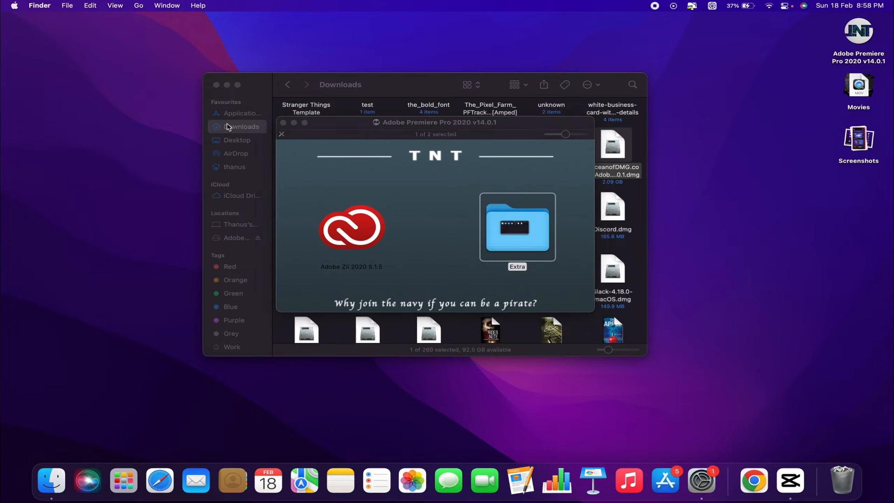
# - Check the Wi-Fi status, then reopen the Extra folder on the disk image
pyautogui.click(768, 5)
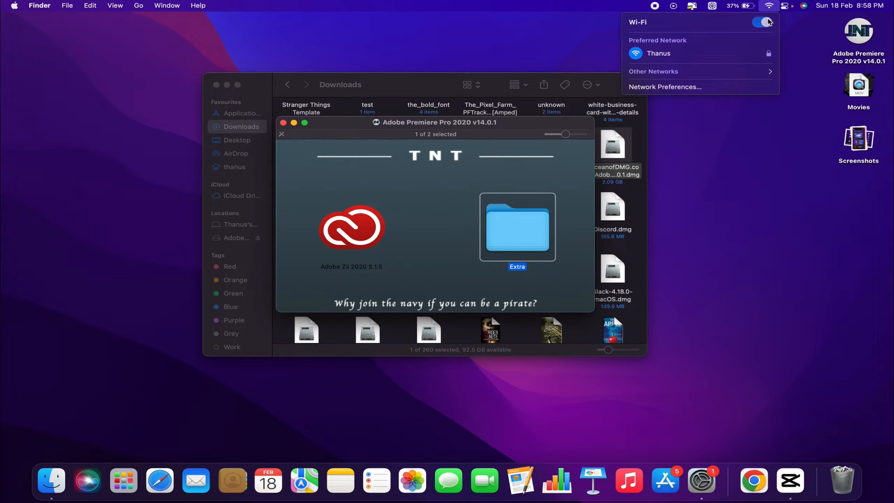
pyautogui.click(762, 22)
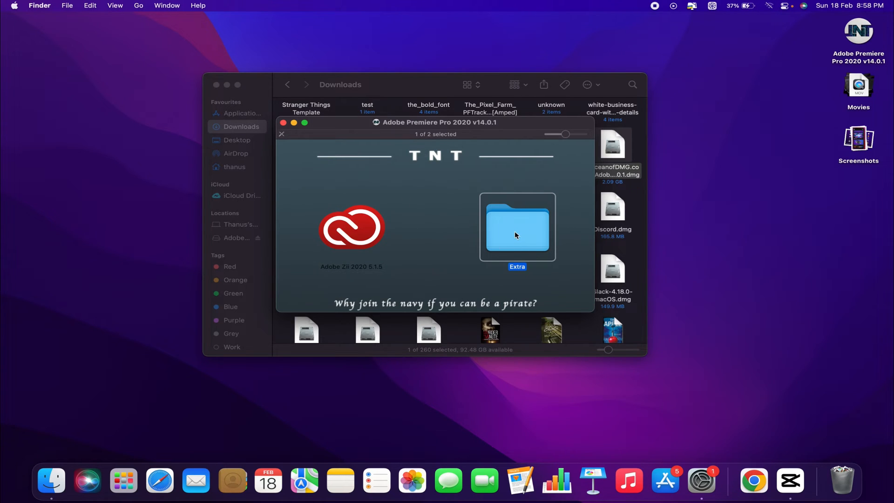
pyautogui.doubleClick(517, 227)
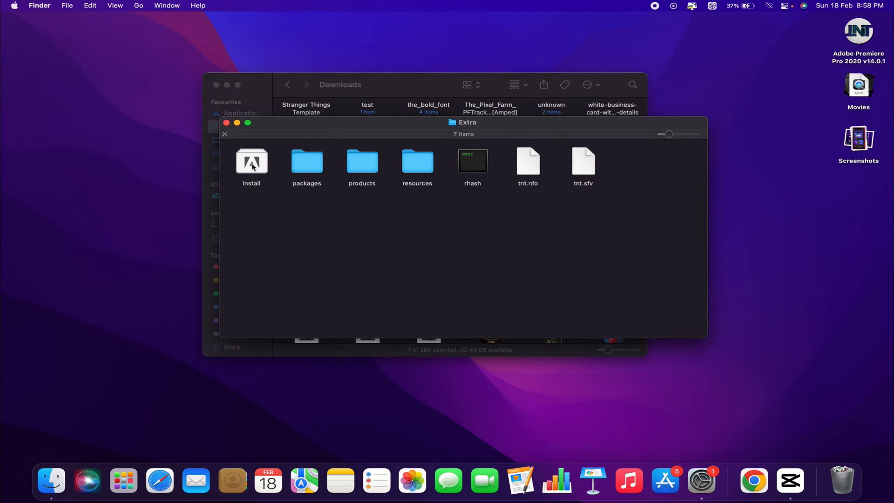
# - Show the Install app's package contents and run the Install executable from its MacOS folder
pyautogui.rightClick(252, 160)
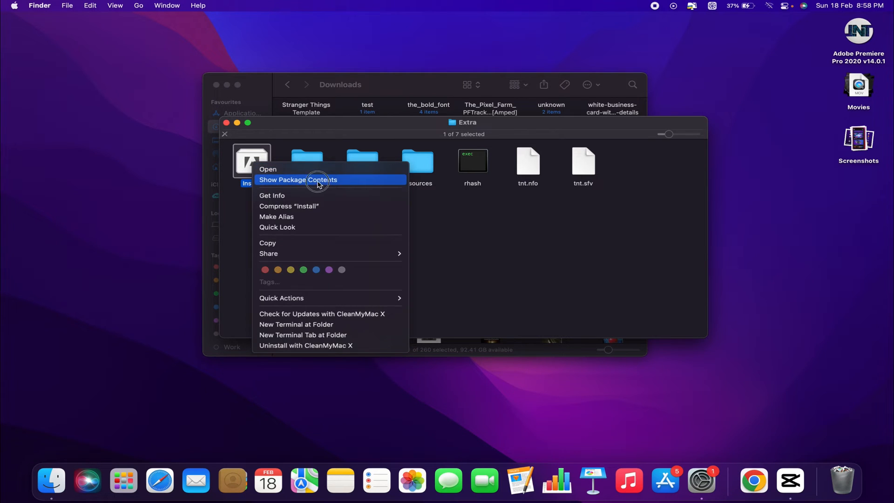
pyautogui.click(318, 179)
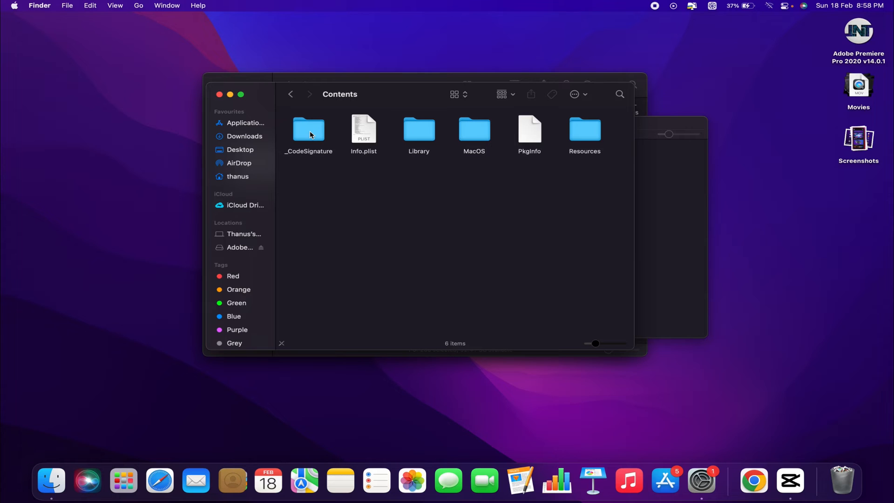
pyautogui.doubleClick(475, 128)
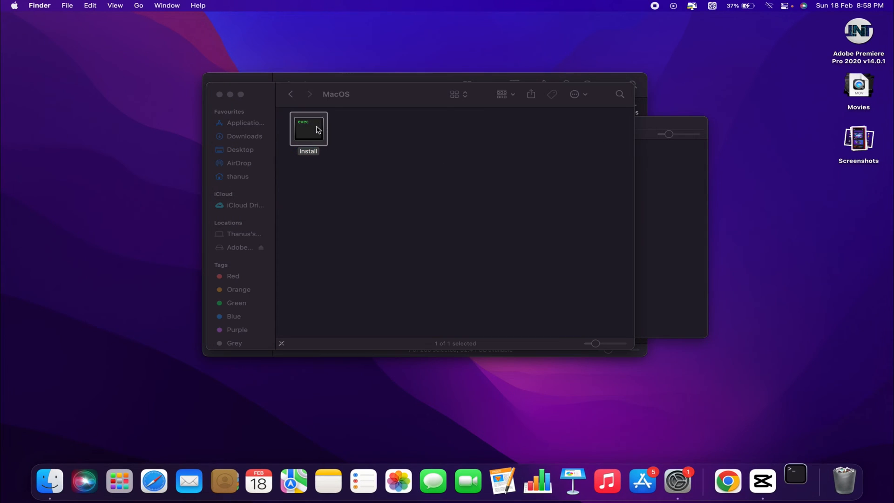
pyautogui.doubleClick(308, 128)
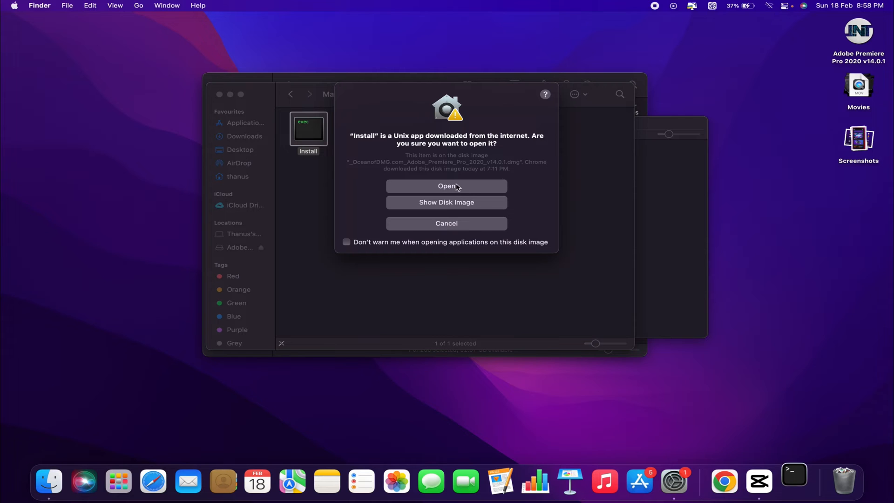
# - Confirm the security warning to open the downloaded Install executable
pyautogui.click(446, 185)
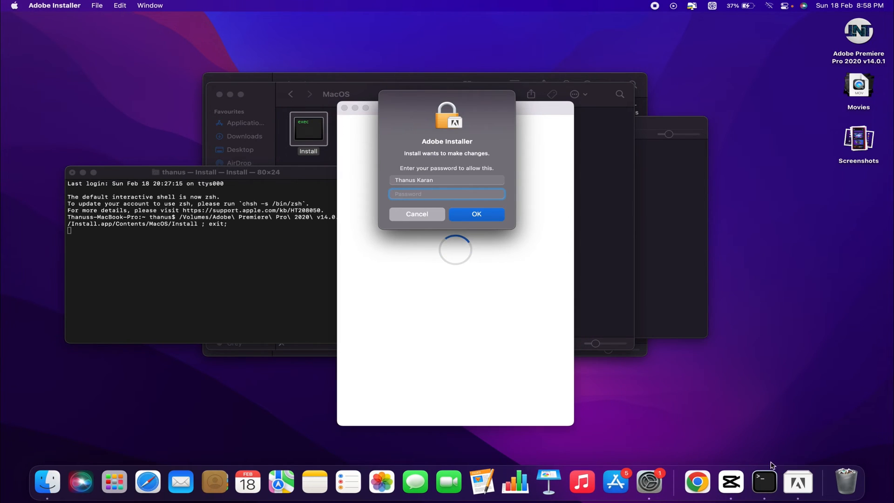
pyautogui.moveTo(641, 480)
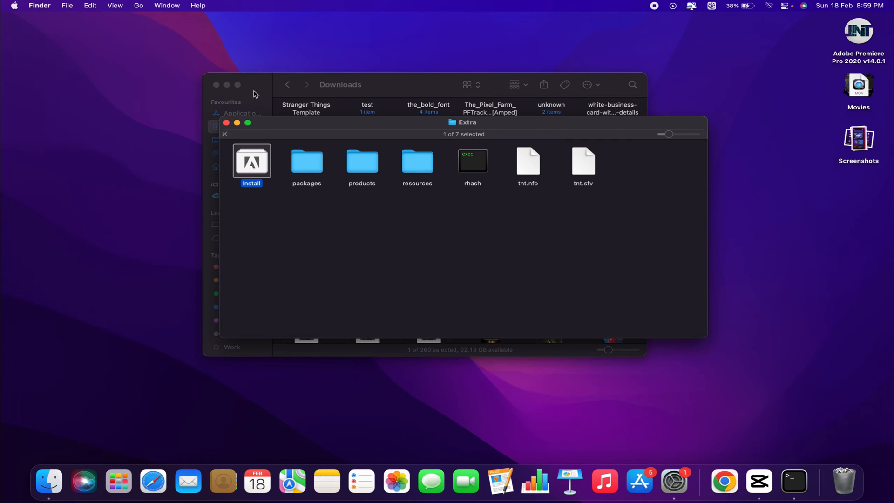
# - Enter the administrator password and continue with English (North America) and the default install location
pyautogui.doubleClick(252, 162)
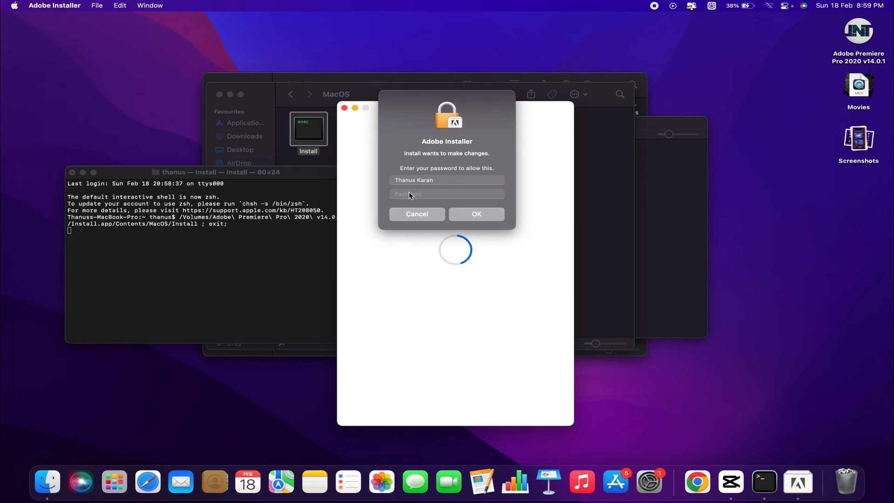
pyautogui.click(448, 194)
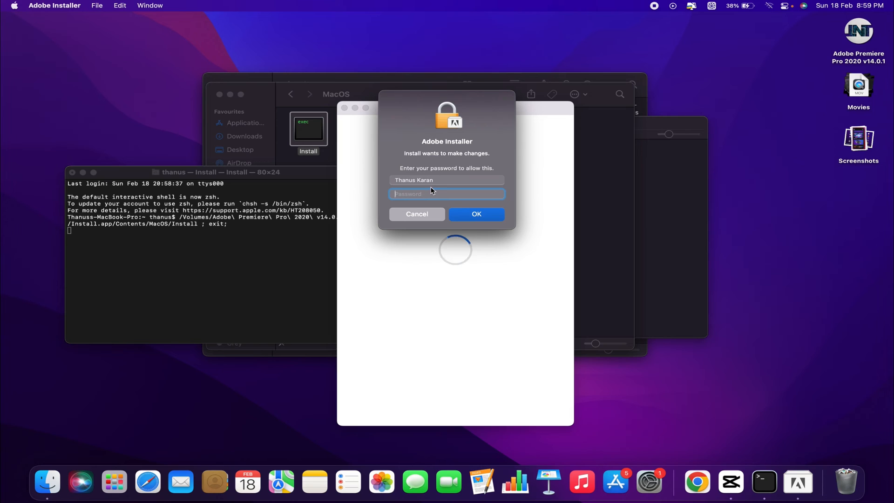
pyautogui.click(476, 215)
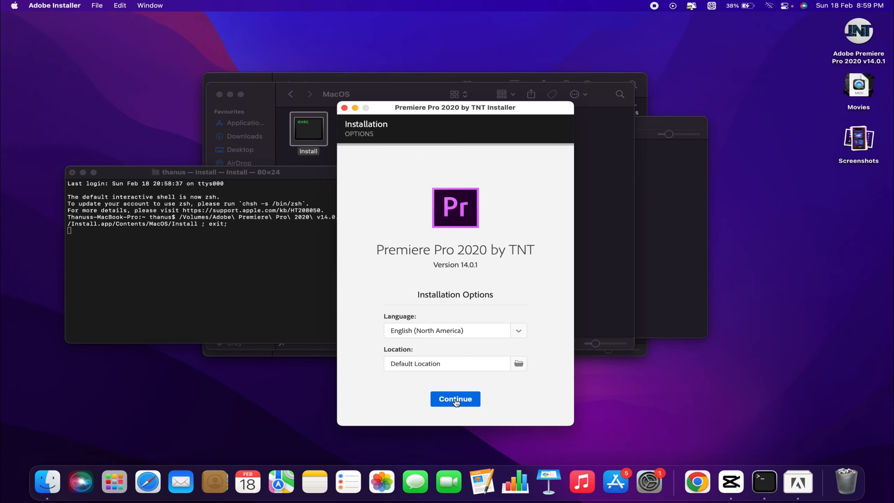
pyautogui.click(455, 399)
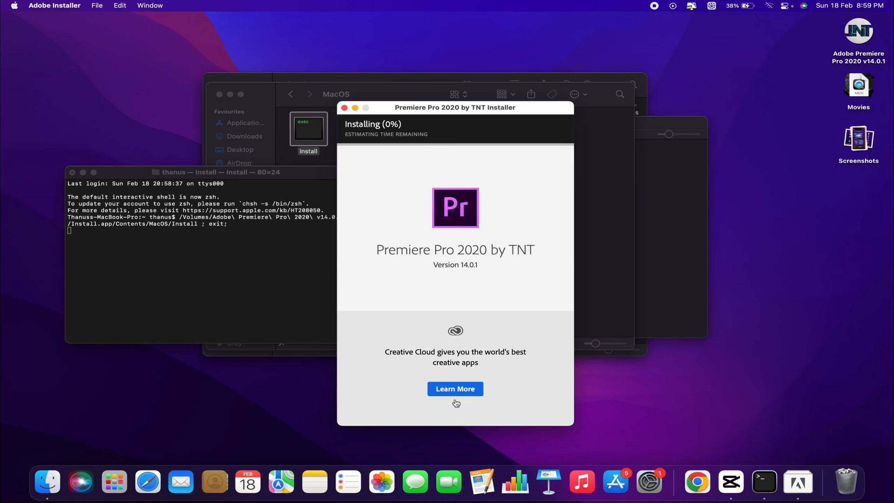